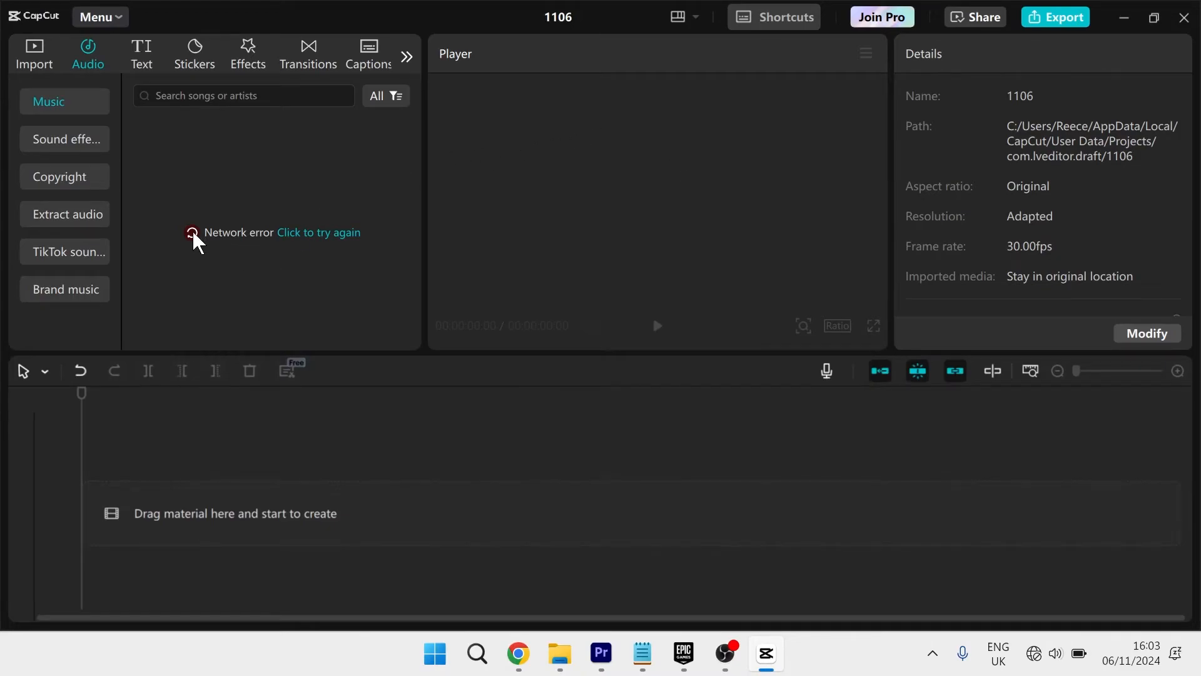
mouse_move(240, 217)
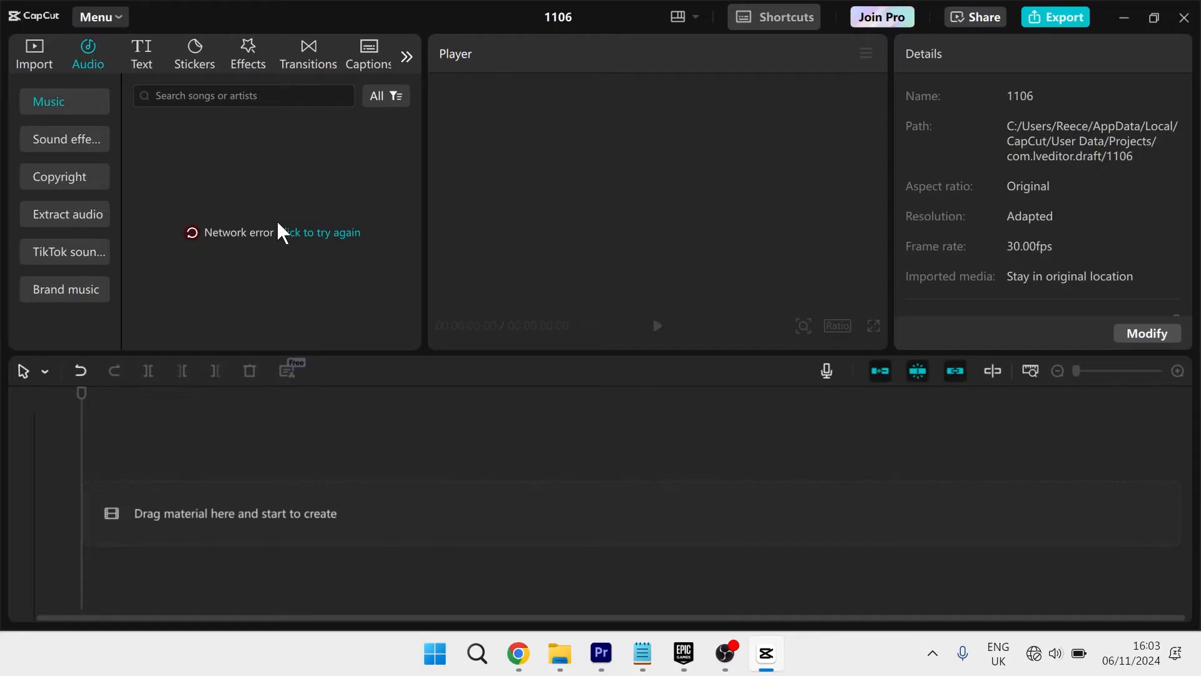
mouse_move(272, 231)
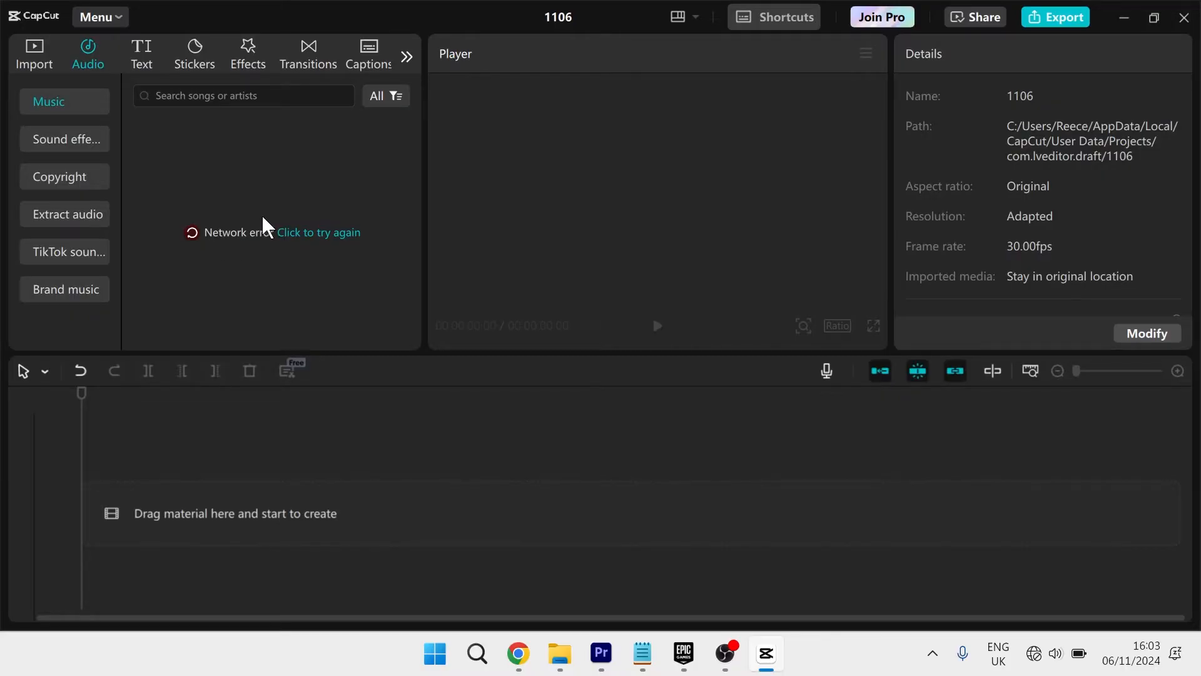
mouse_move(1034, 653)
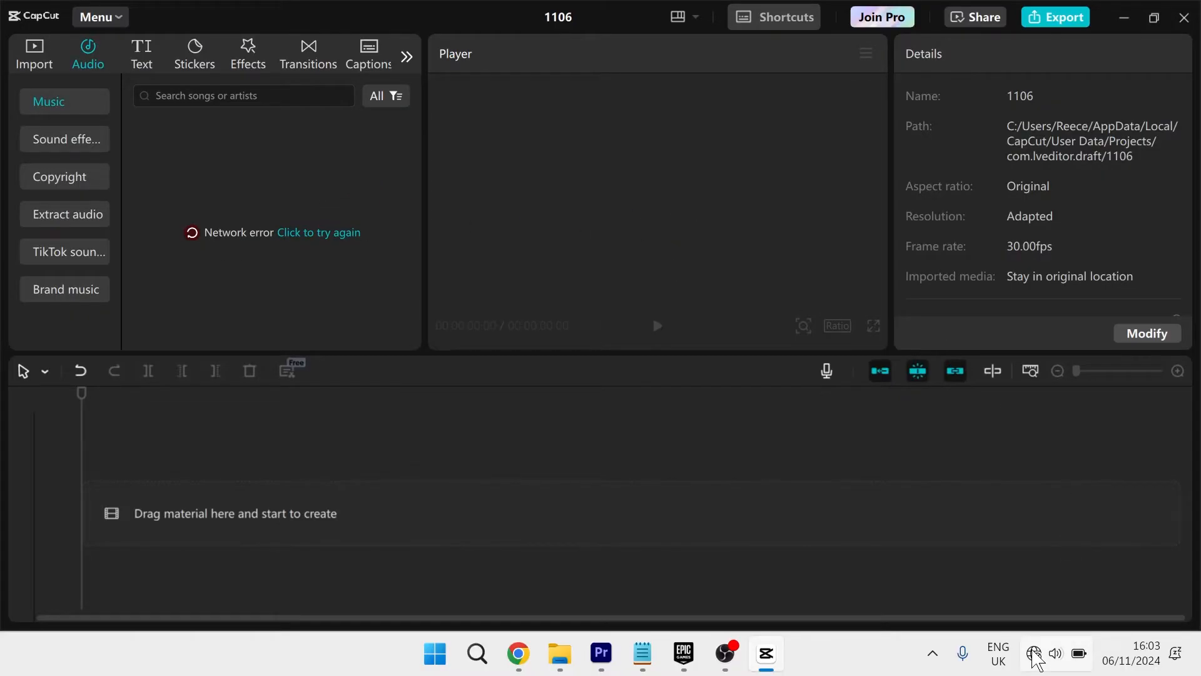
Switch the computer's Wi-Fi back on from the taskbar network flyout.
click(1033, 653)
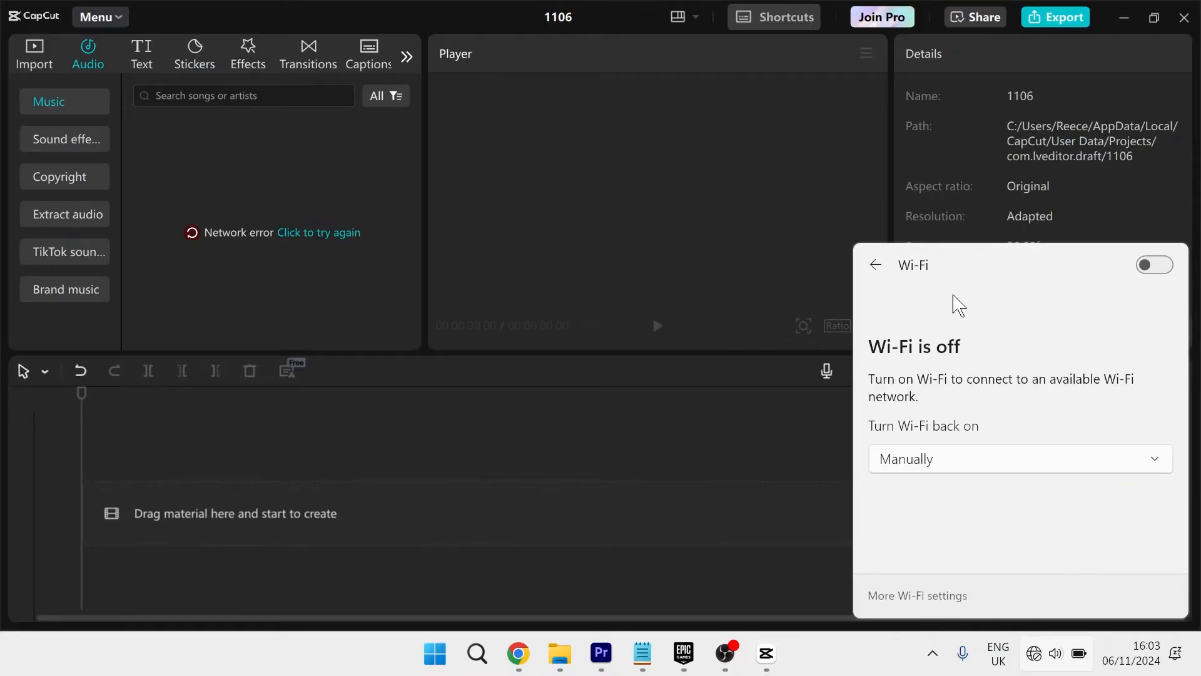
click(1155, 264)
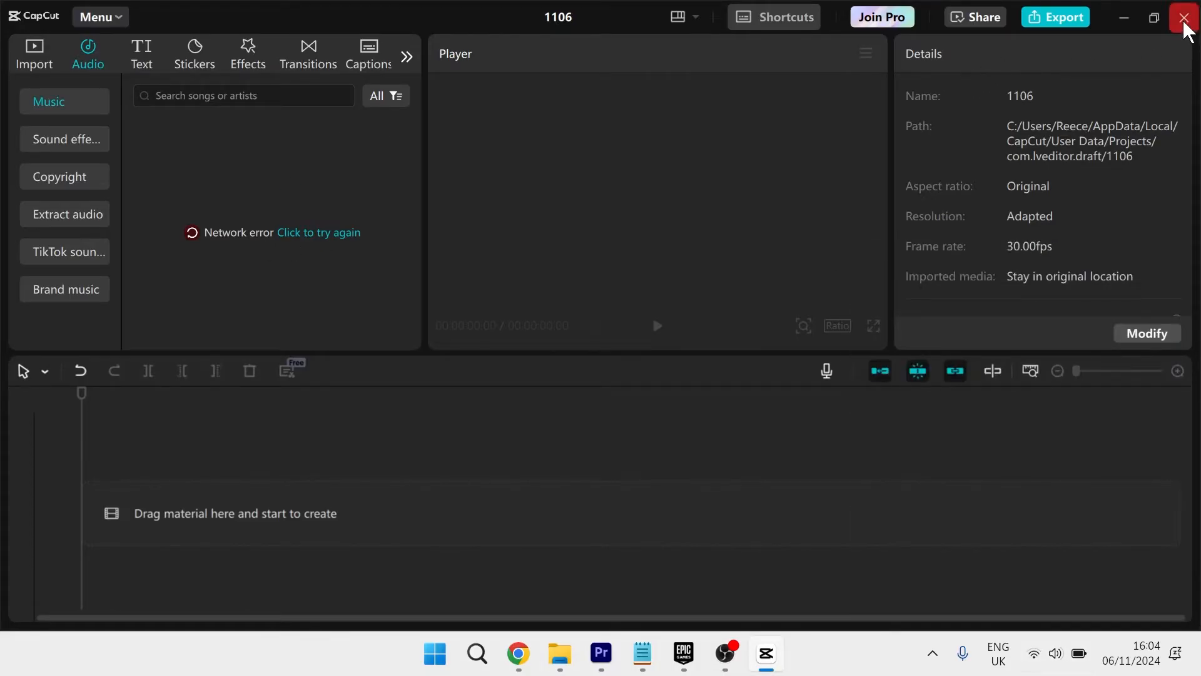
Restart CapCut and go to its Settings from the gear menu.
click(1183, 17)
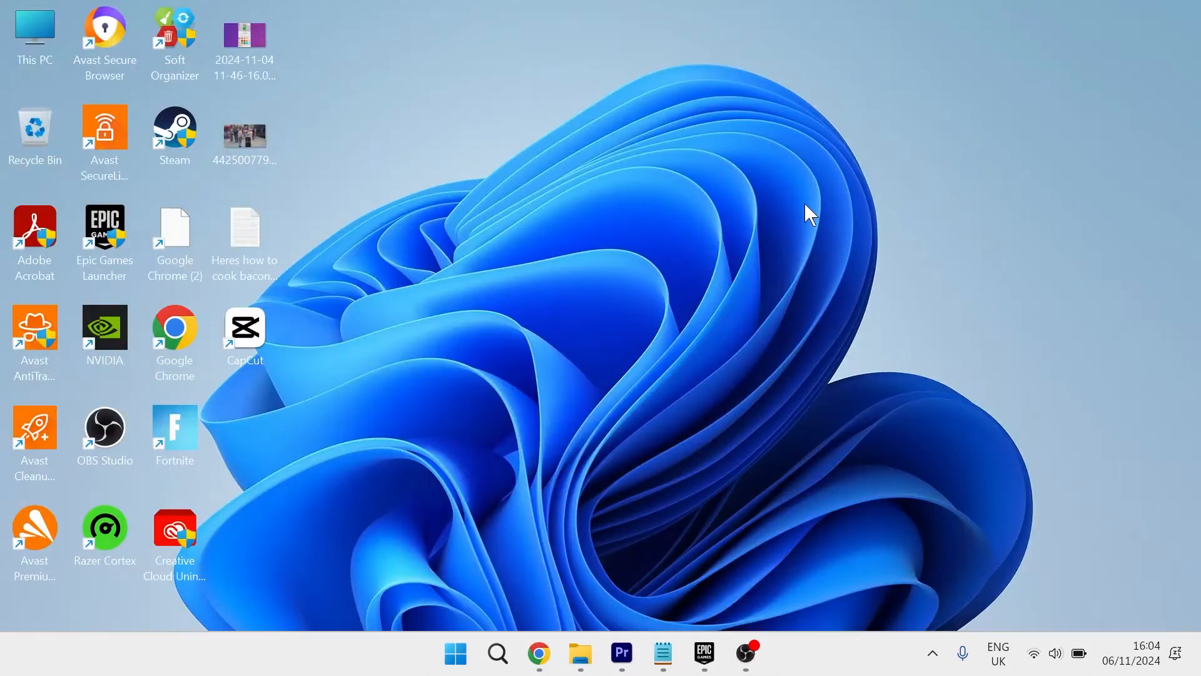
double_click(244, 325)
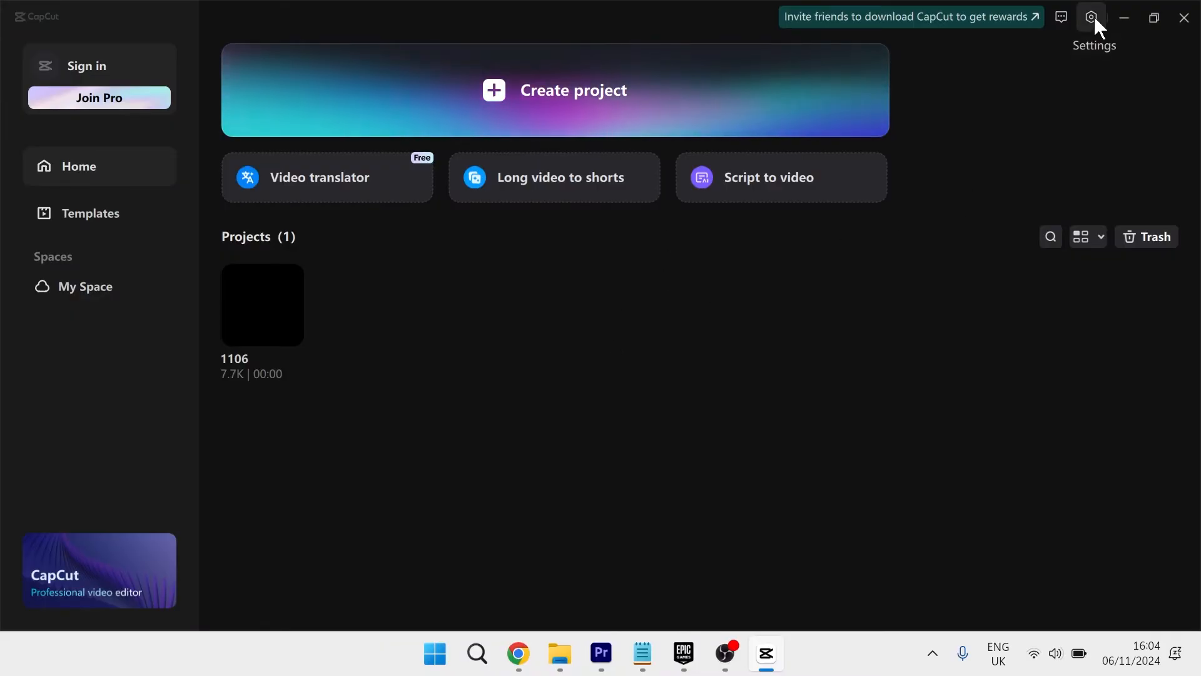
click(1092, 16)
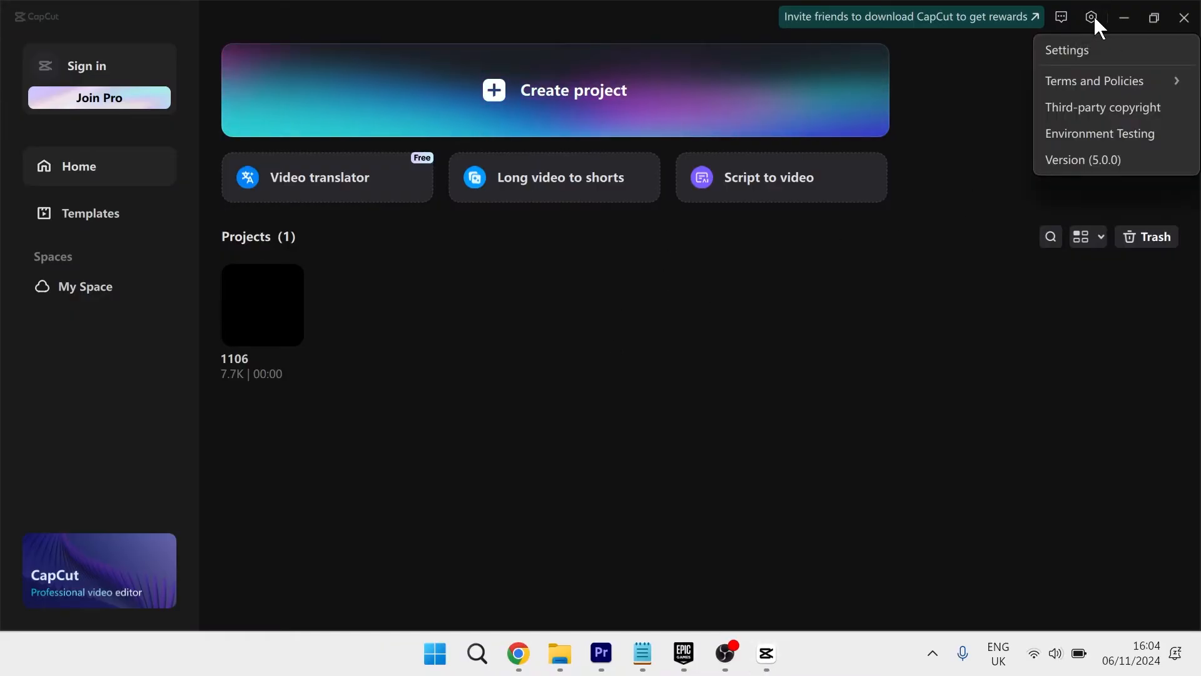
click(1066, 50)
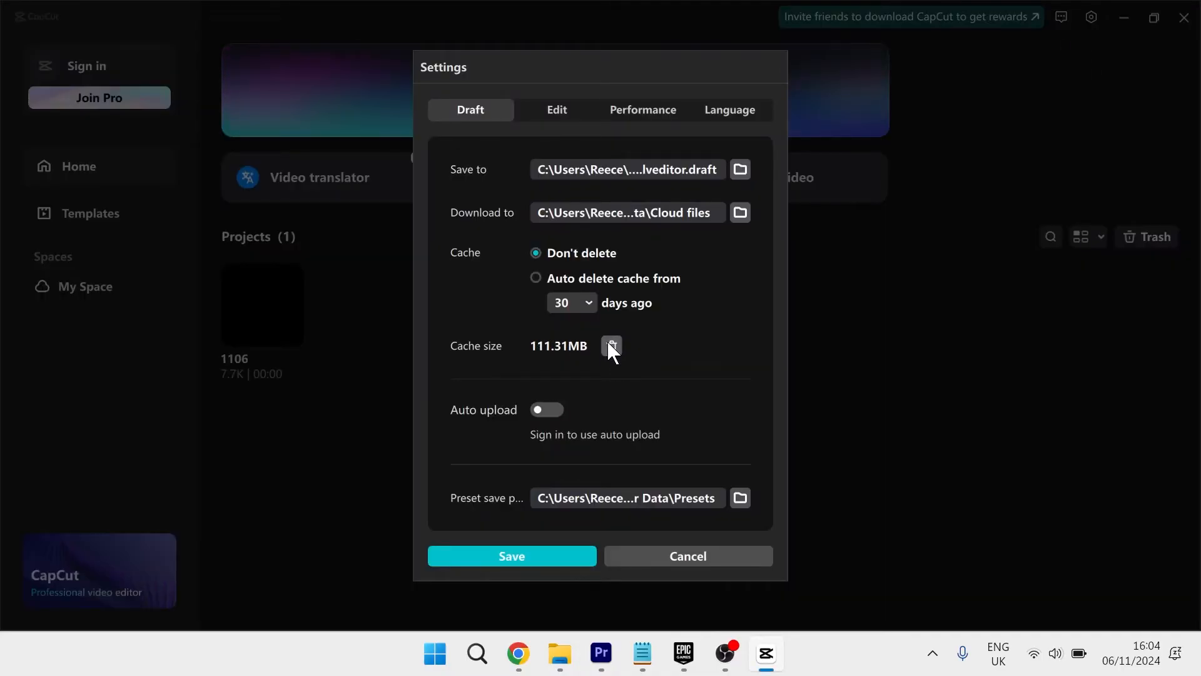
Clear the 111.31MB cache down to 0B and save the Draft settings.
click(612, 349)
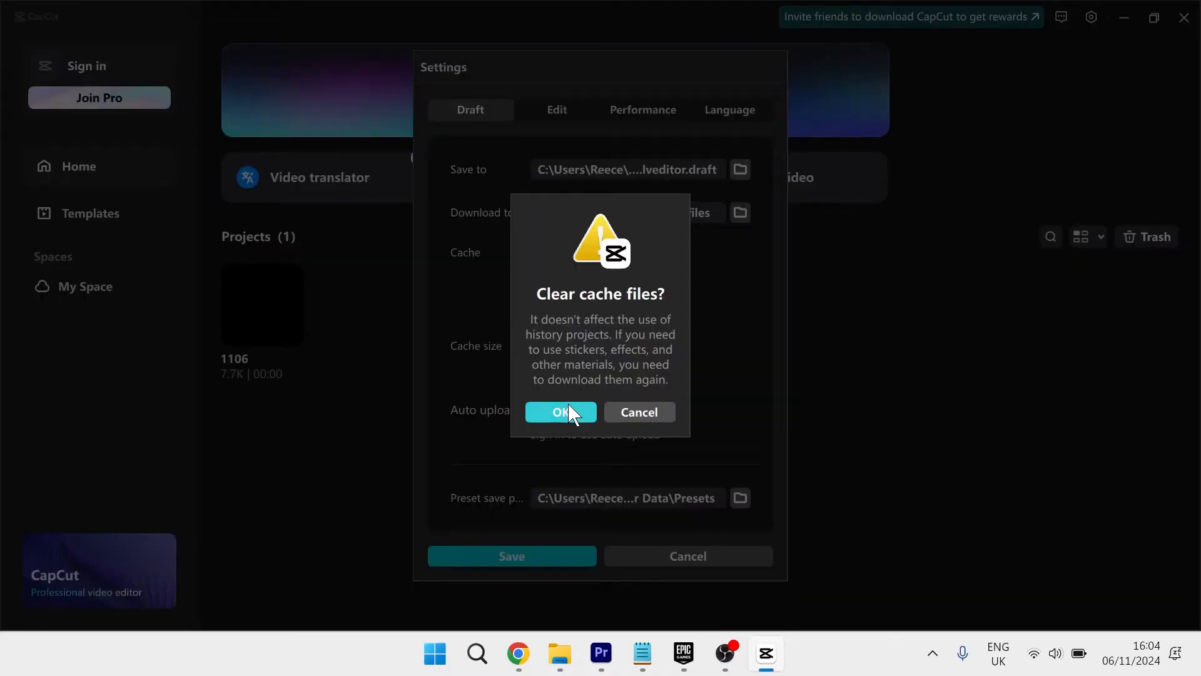
click(560, 411)
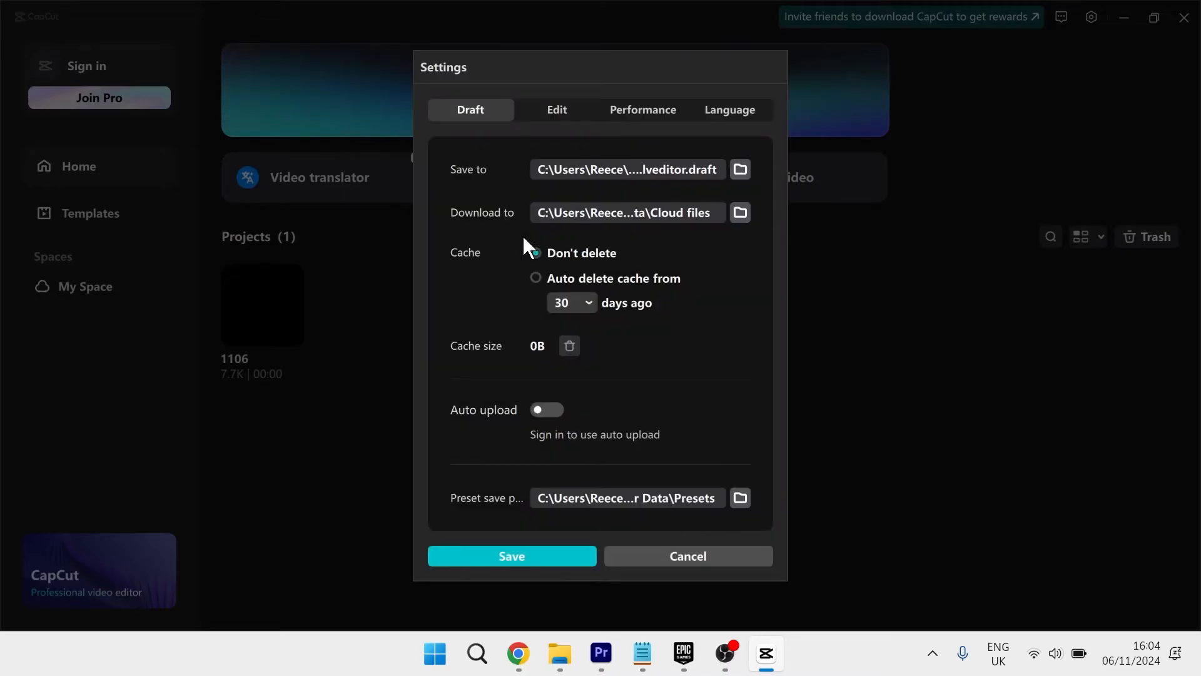
click(687, 555)
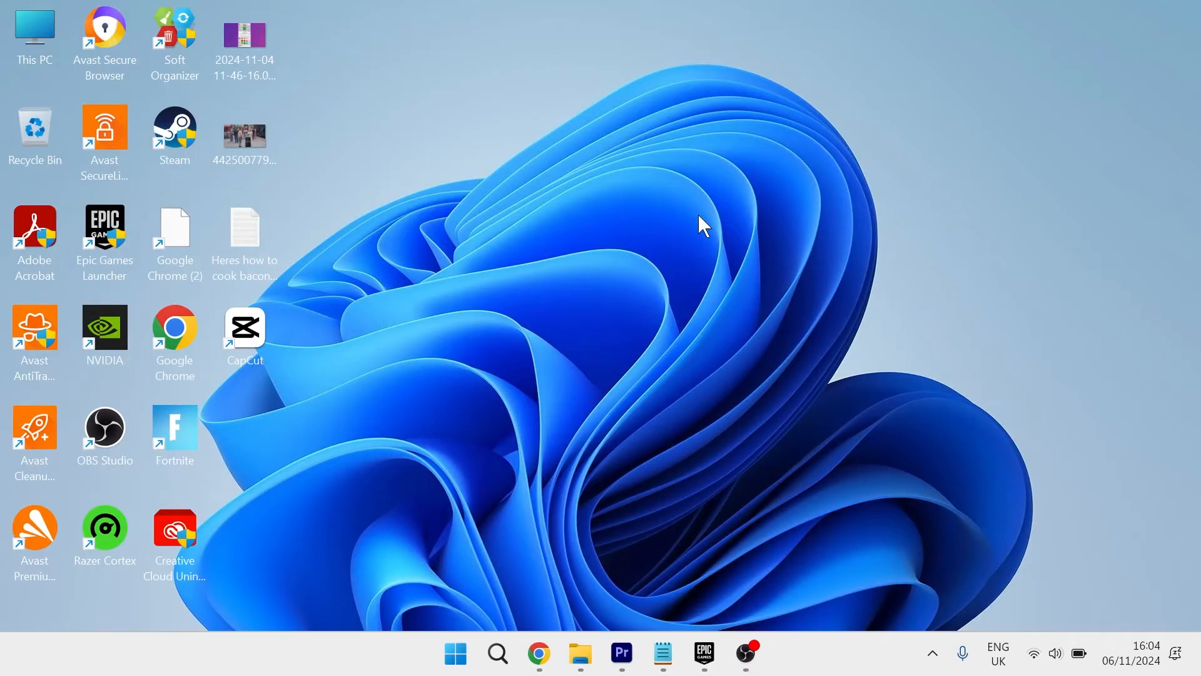
mouse_move(793, 234)
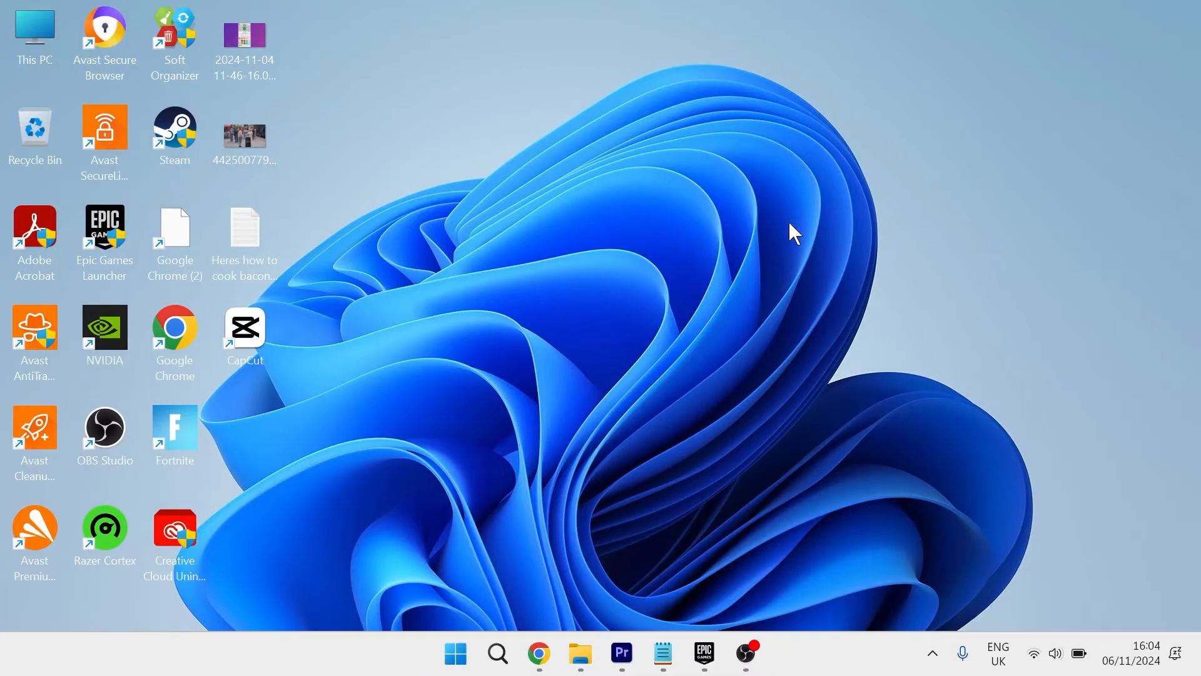
mouse_move(682, 287)
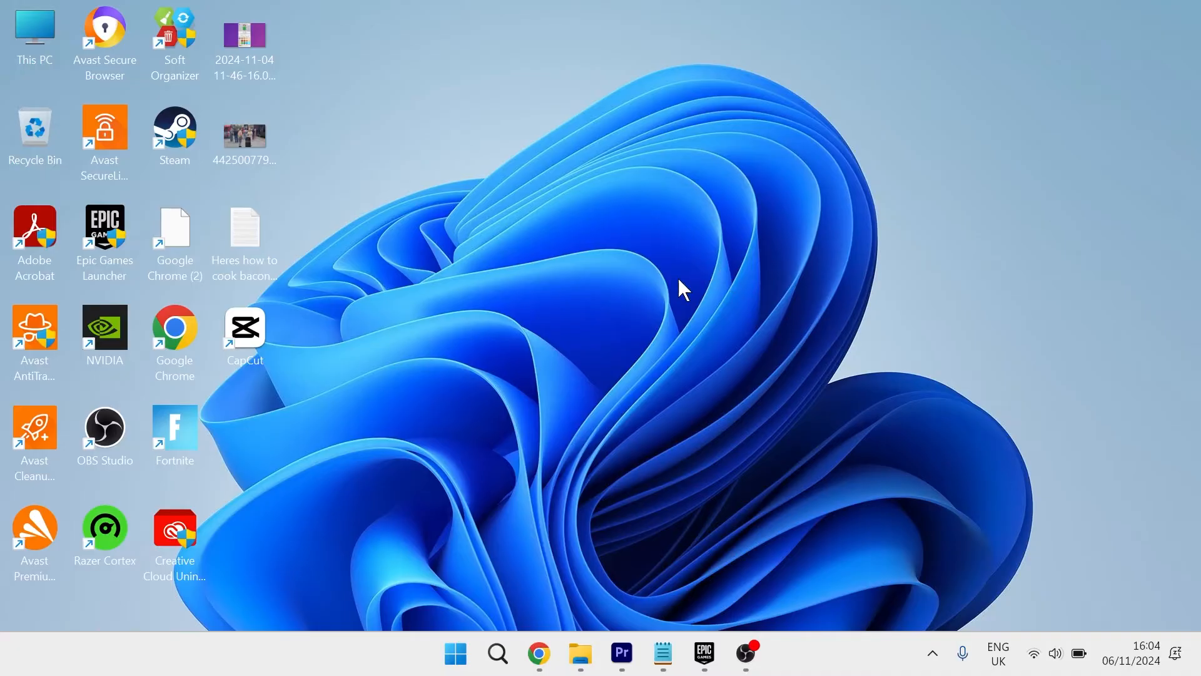
Launch Windows Settings from the Start menu to its Home page.
click(538, 653)
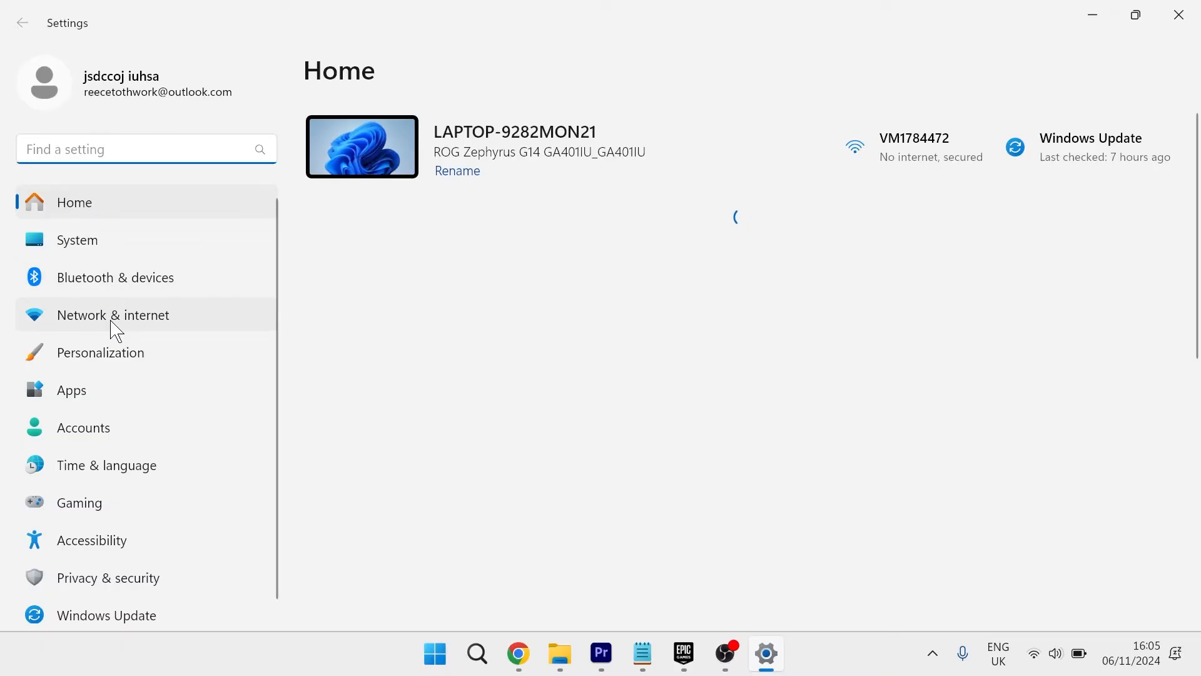
Start a new Windows (built-in) VPN connection named VPN, then switch to the VPN Gate site for a server.
click(112, 314)
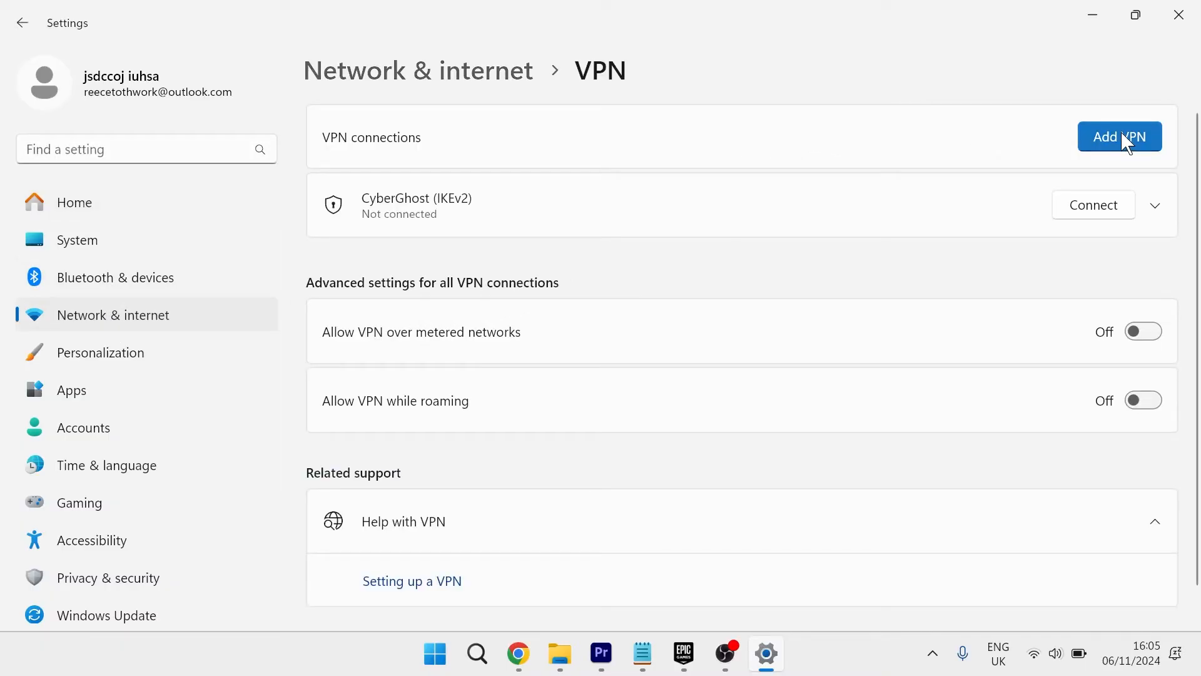
click(1118, 136)
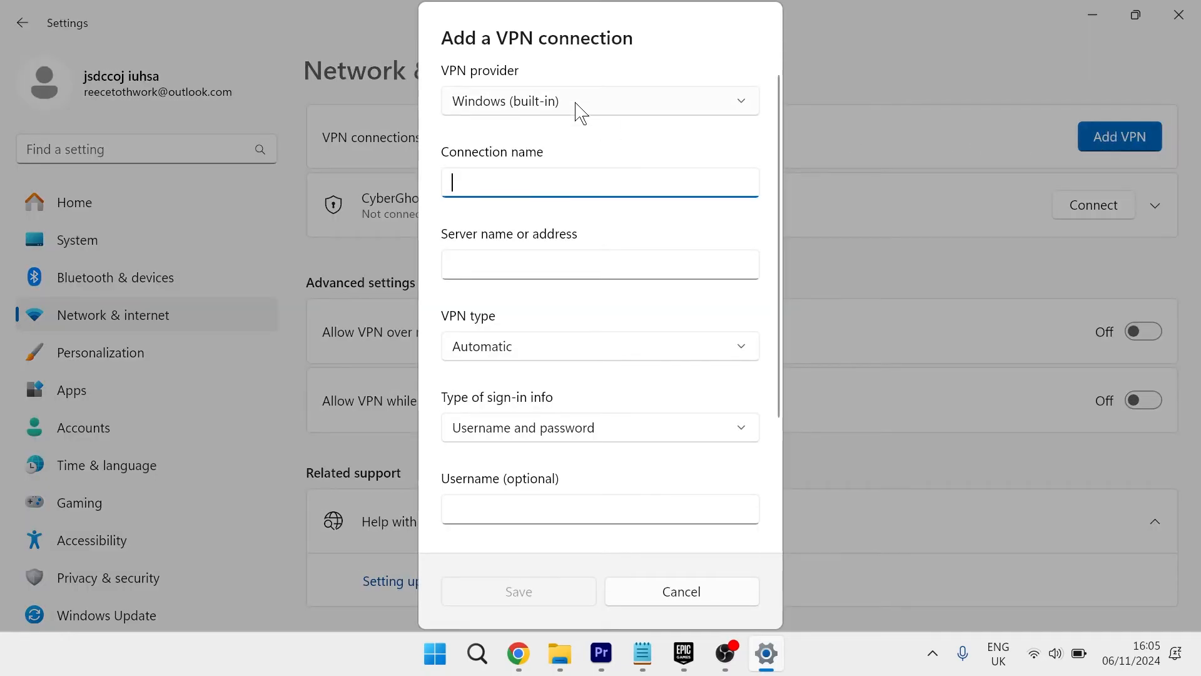
text(VPN)
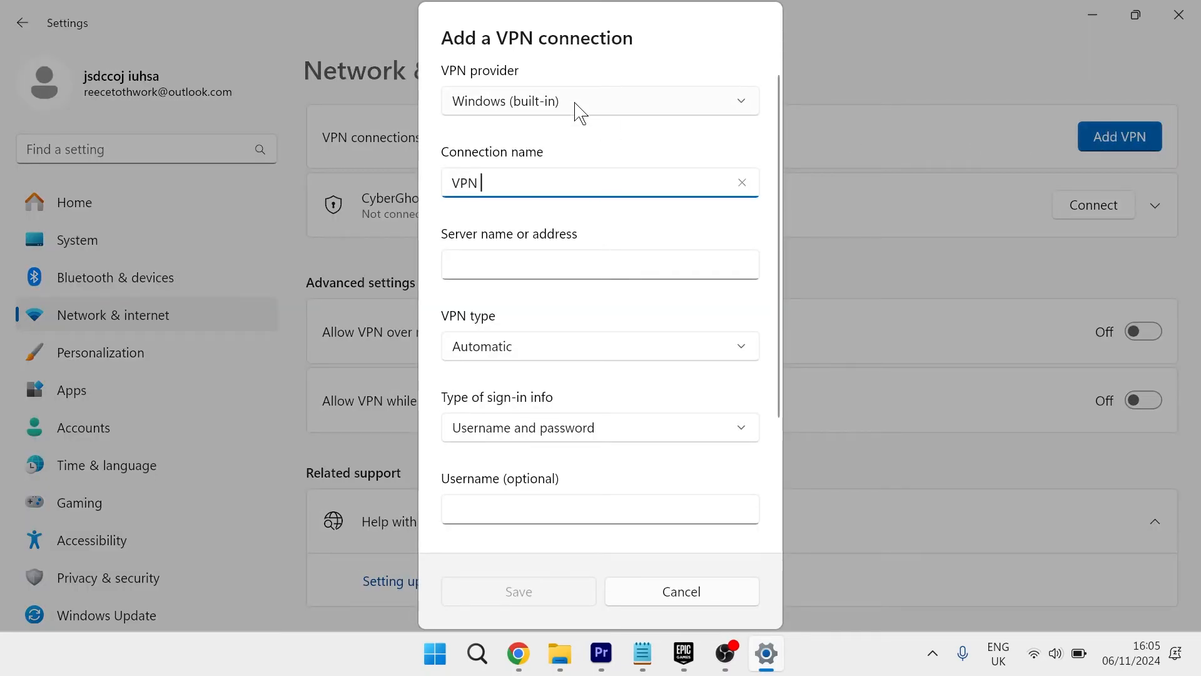
click(599, 264)
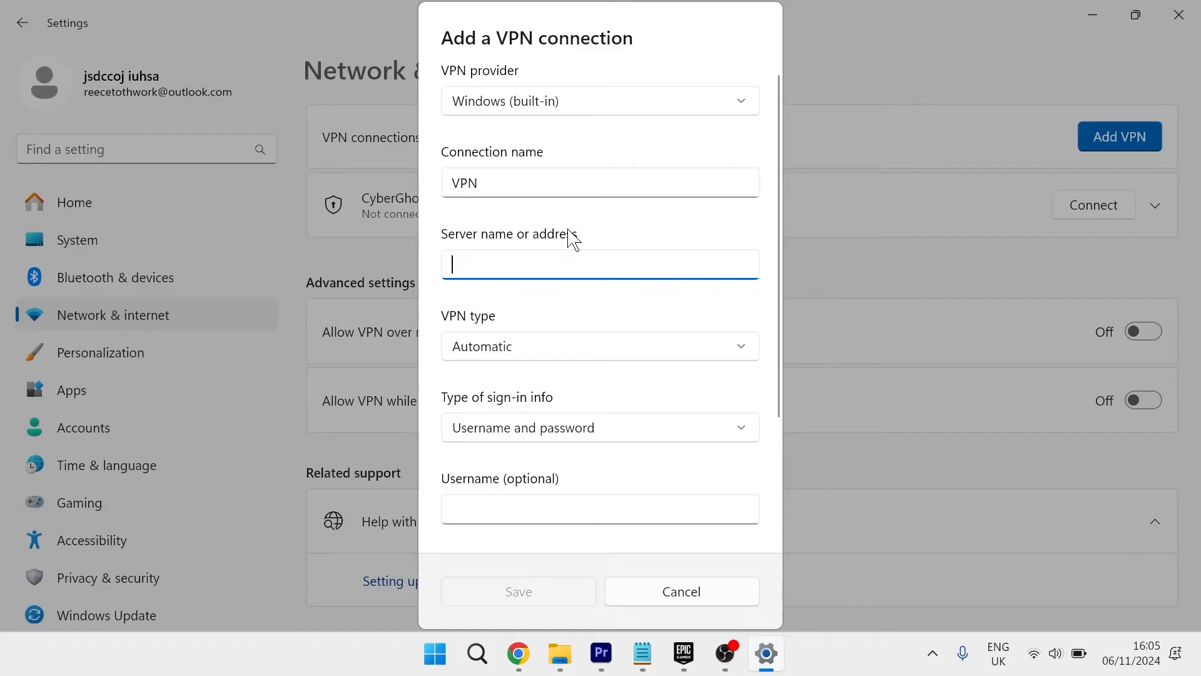
click(518, 655)
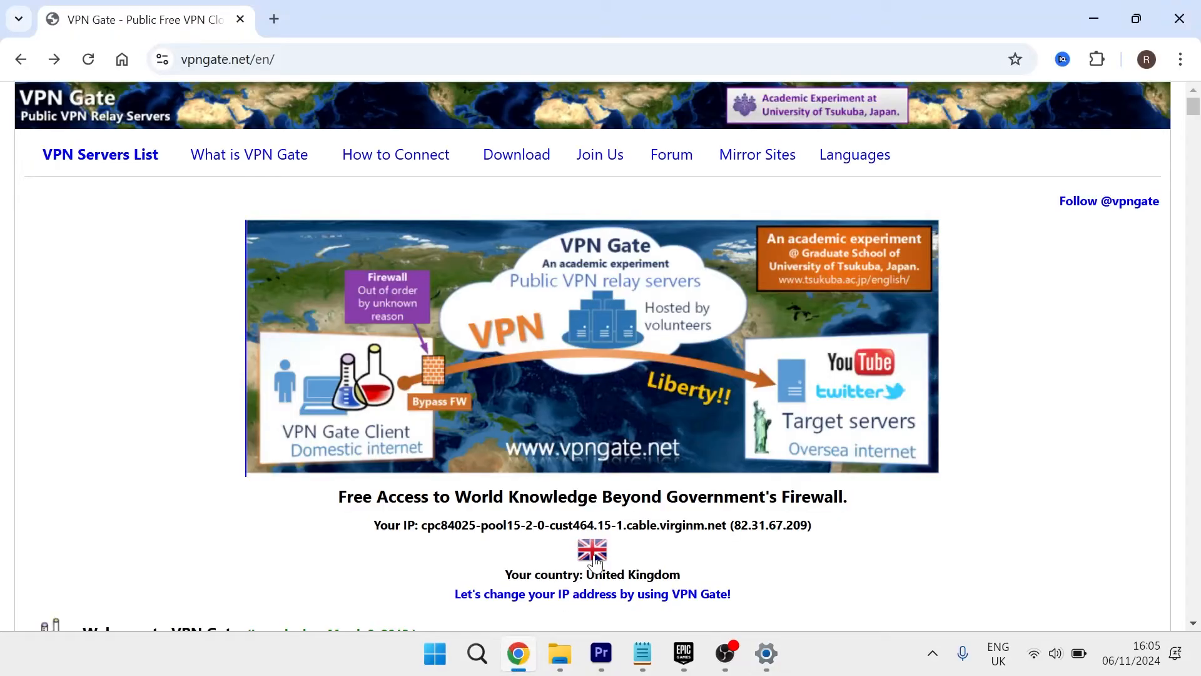
Locate a US MS-SSTP server in the VPN Gate list and copy hostname vpn476355675.opengw.net.
scroll(down, 3)
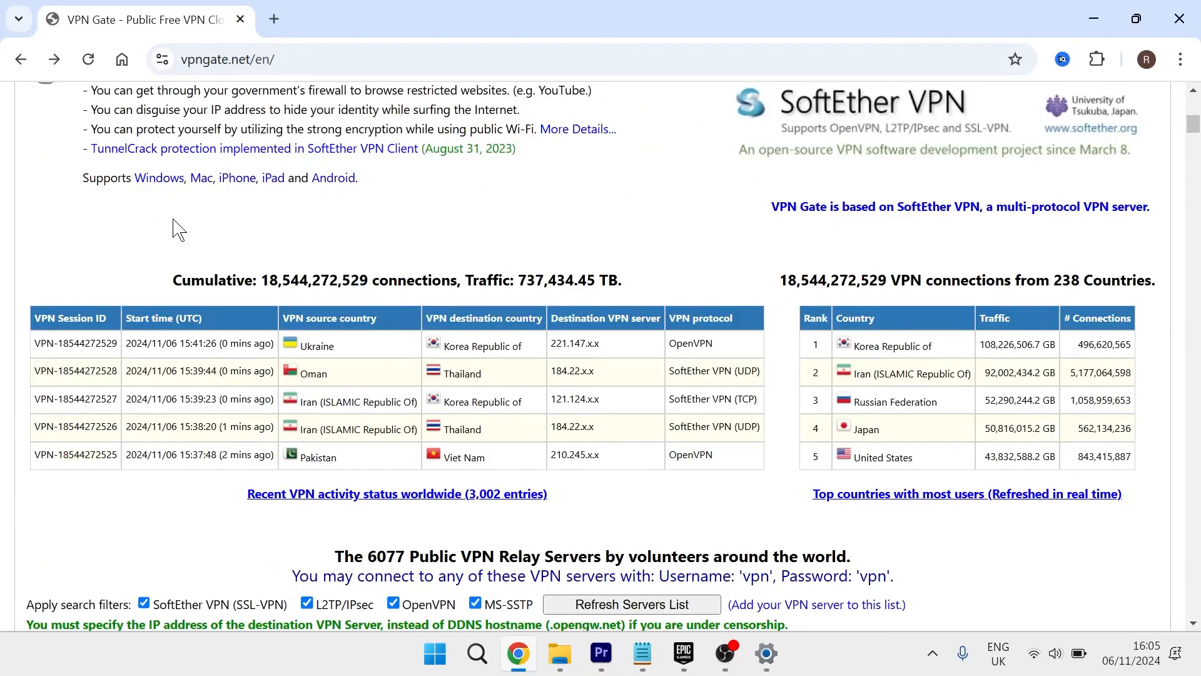
scroll(down, 3)
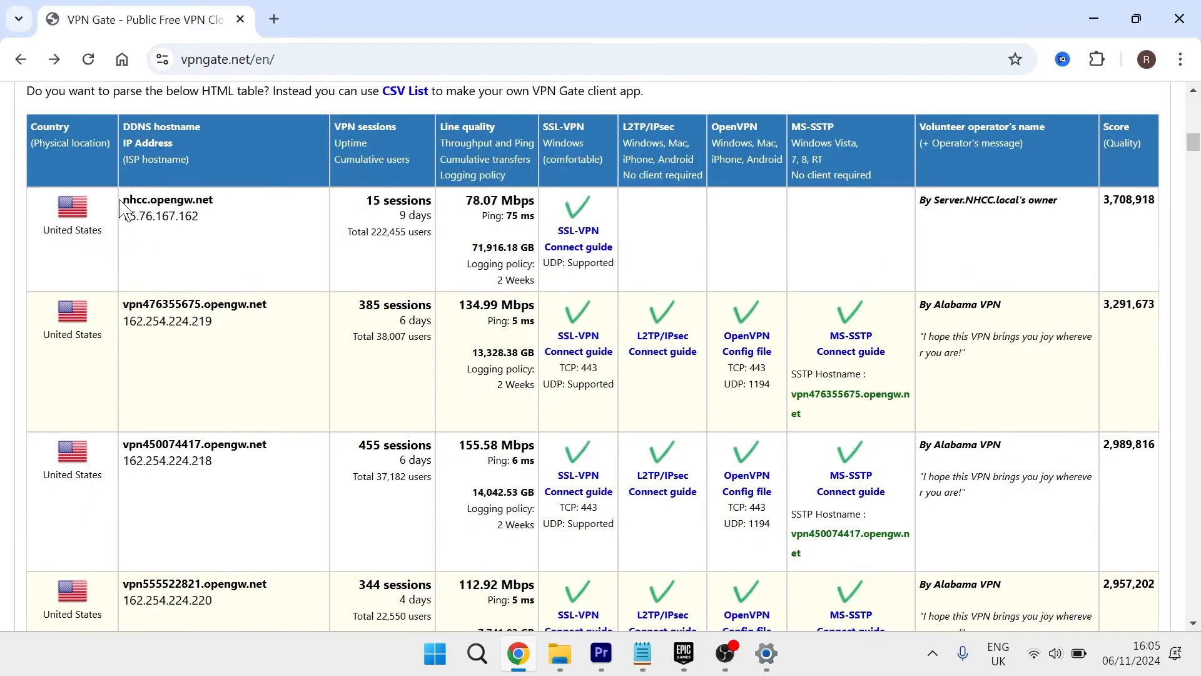
scroll(down, 3)
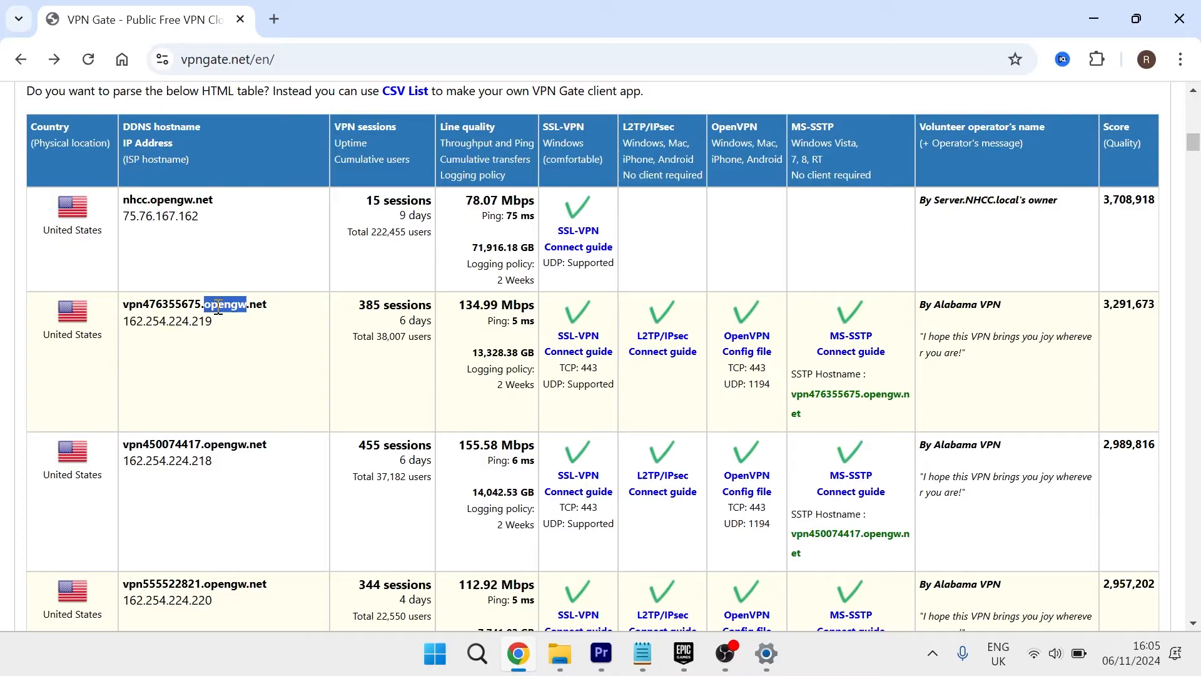
right_click(214, 304)
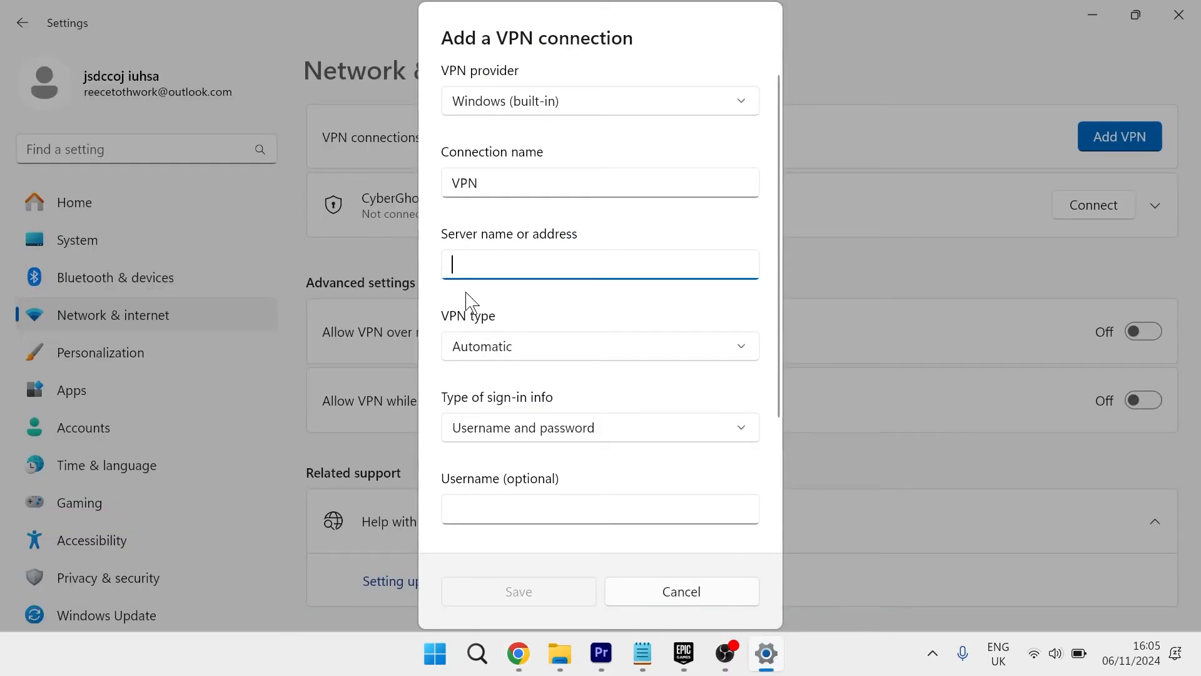
text(vpn476355675.opengw.net)
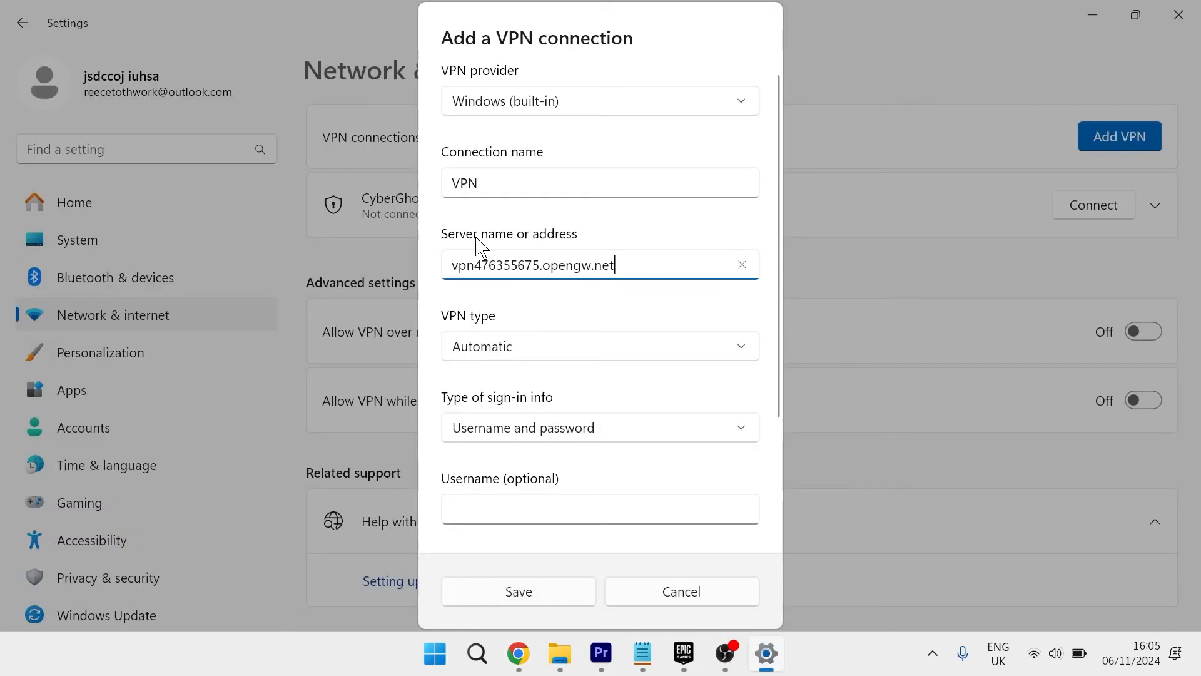
scroll(down, 3)
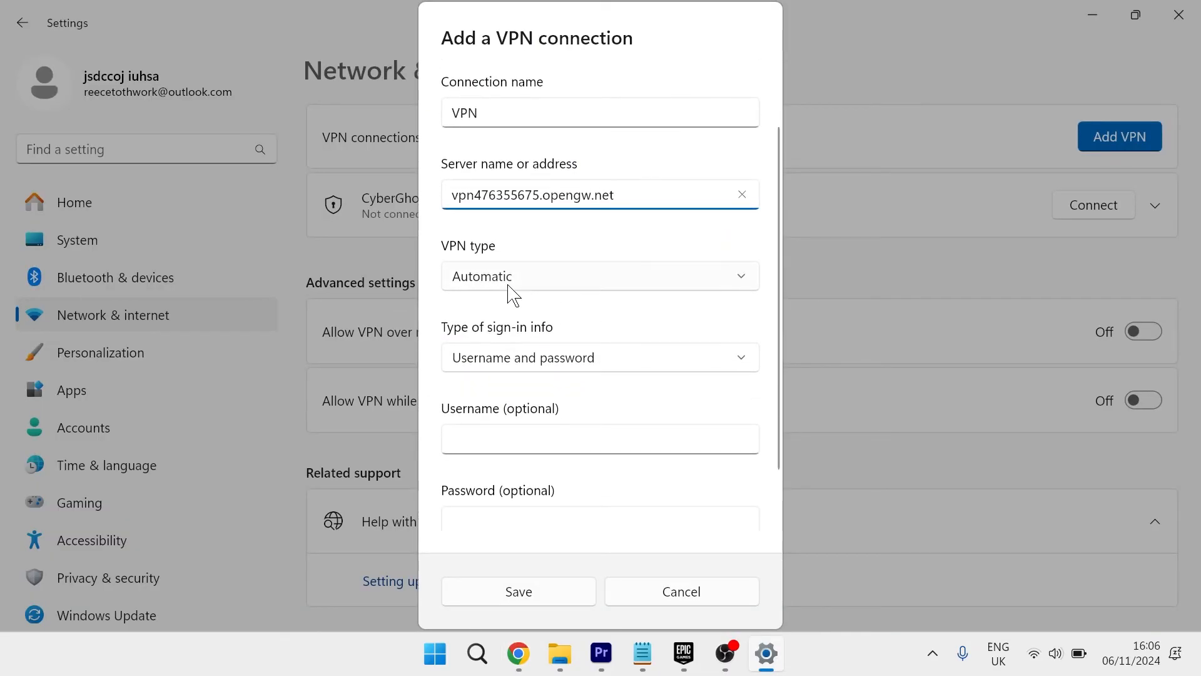
click(600, 275)
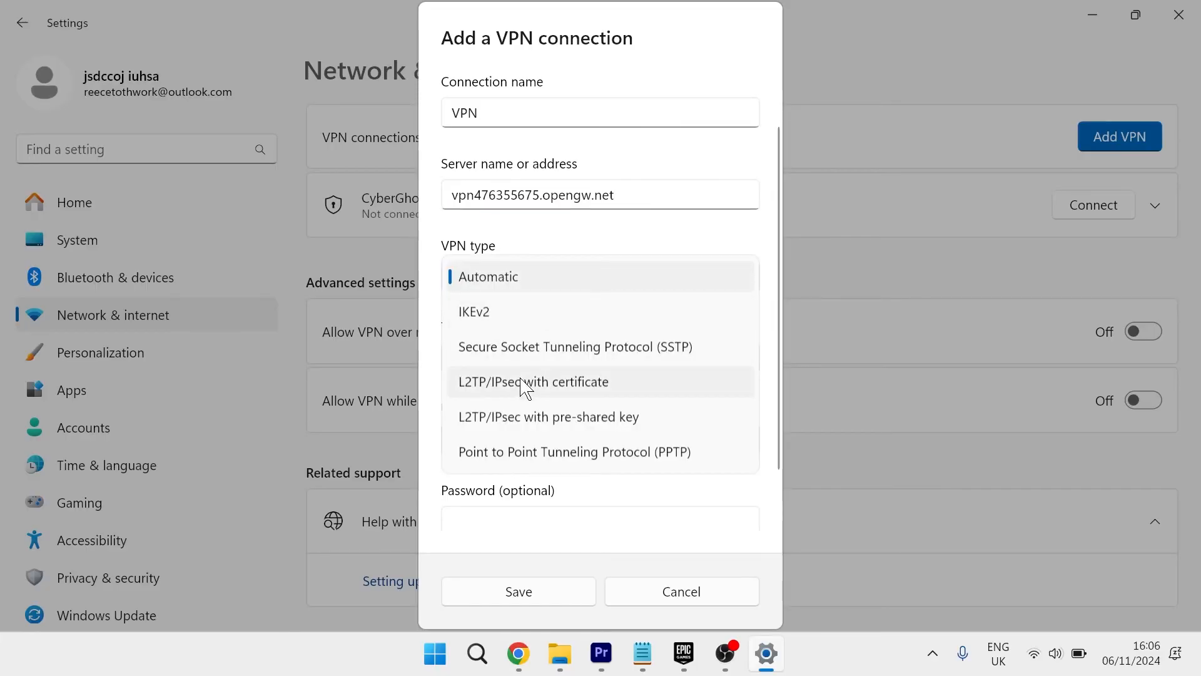
mouse_move(629, 360)
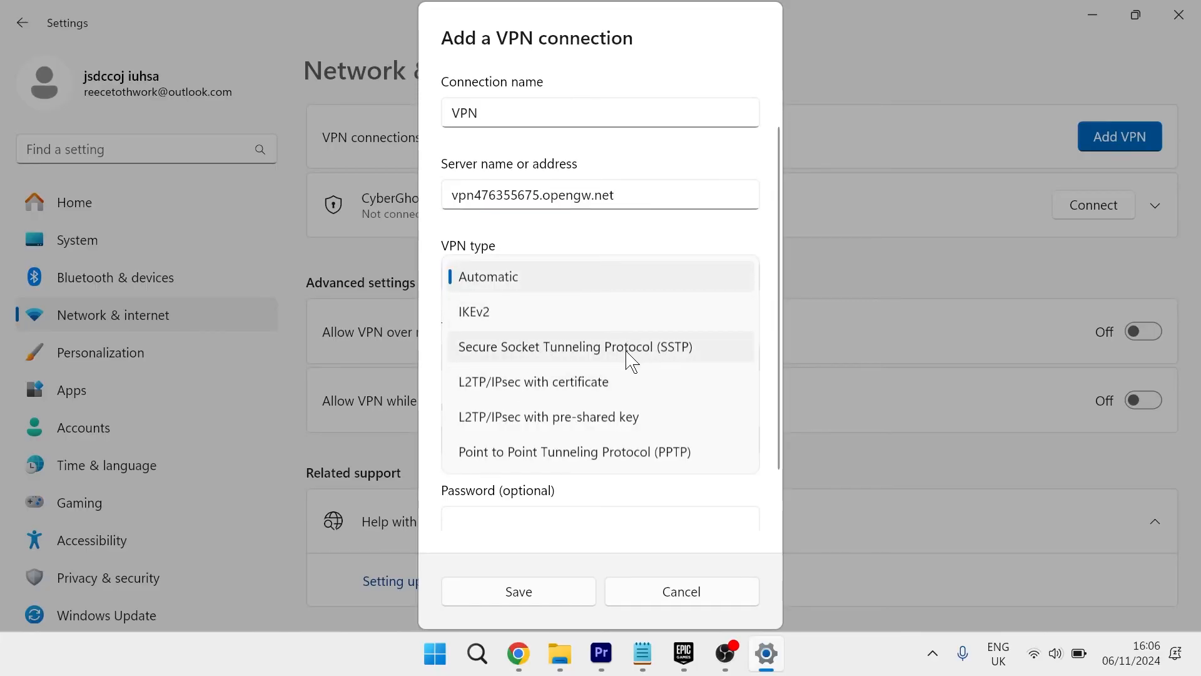
click(575, 347)
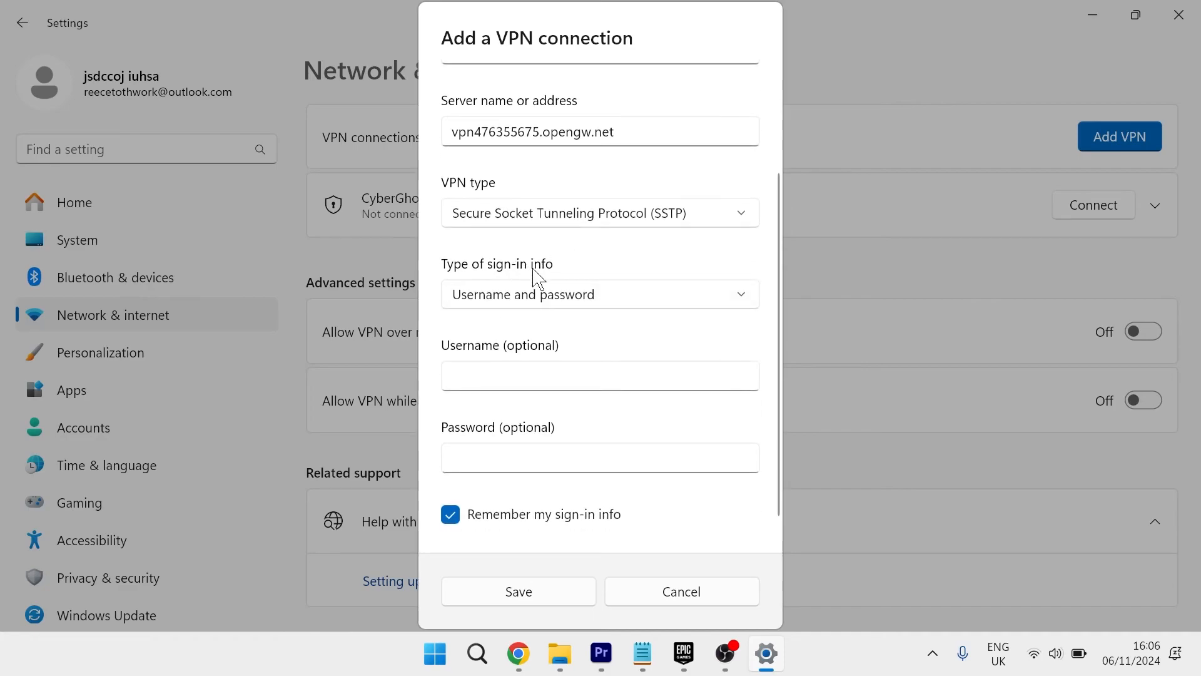
click(599, 375)
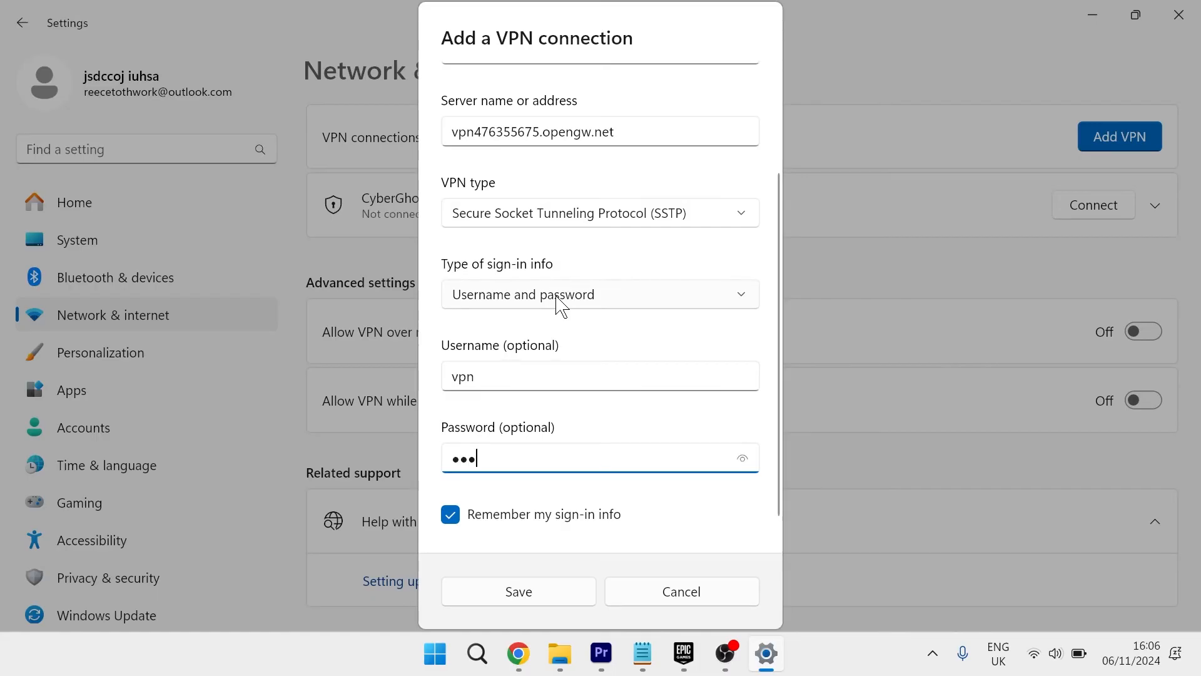
Save the new VPN connection and connect to it.
click(518, 590)
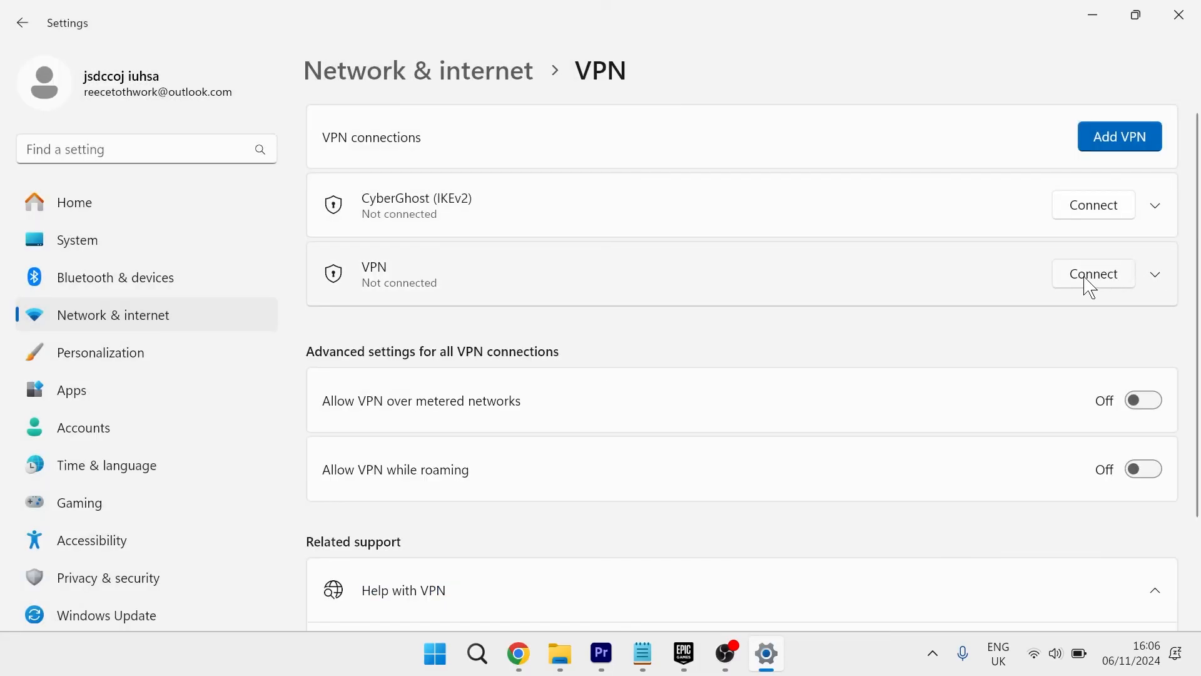
click(1092, 274)
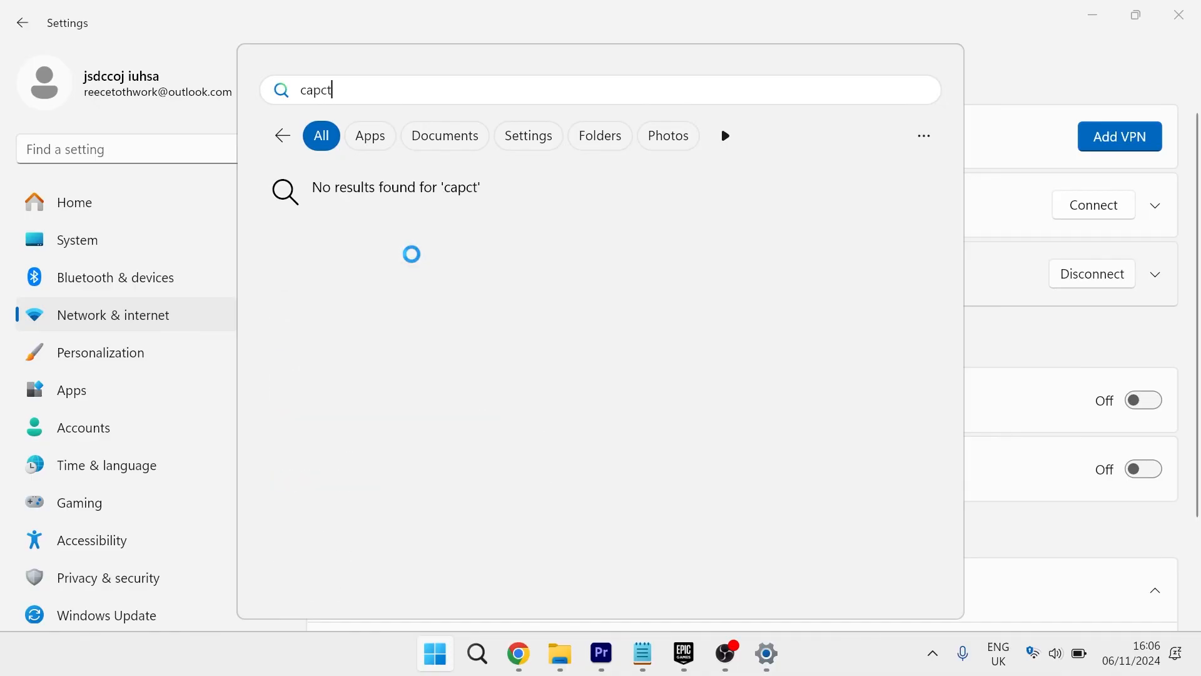
Launch CapCut again to reopen project 1106 without the network error.
click(784, 656)
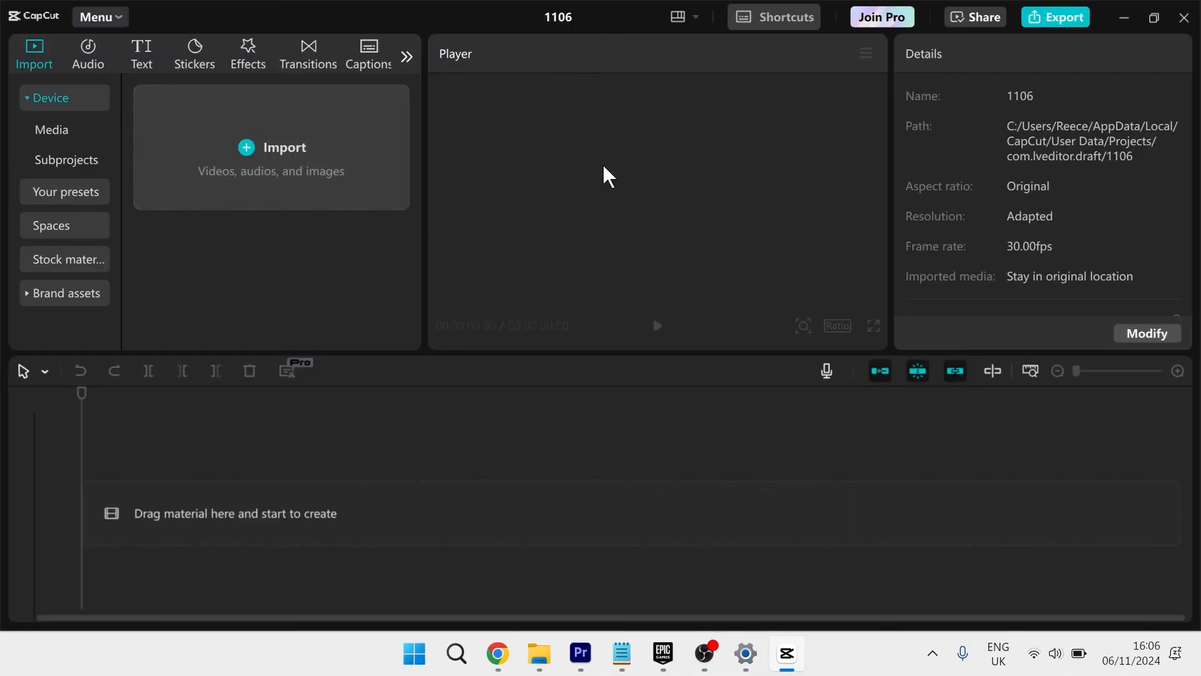
mouse_move(216, 153)
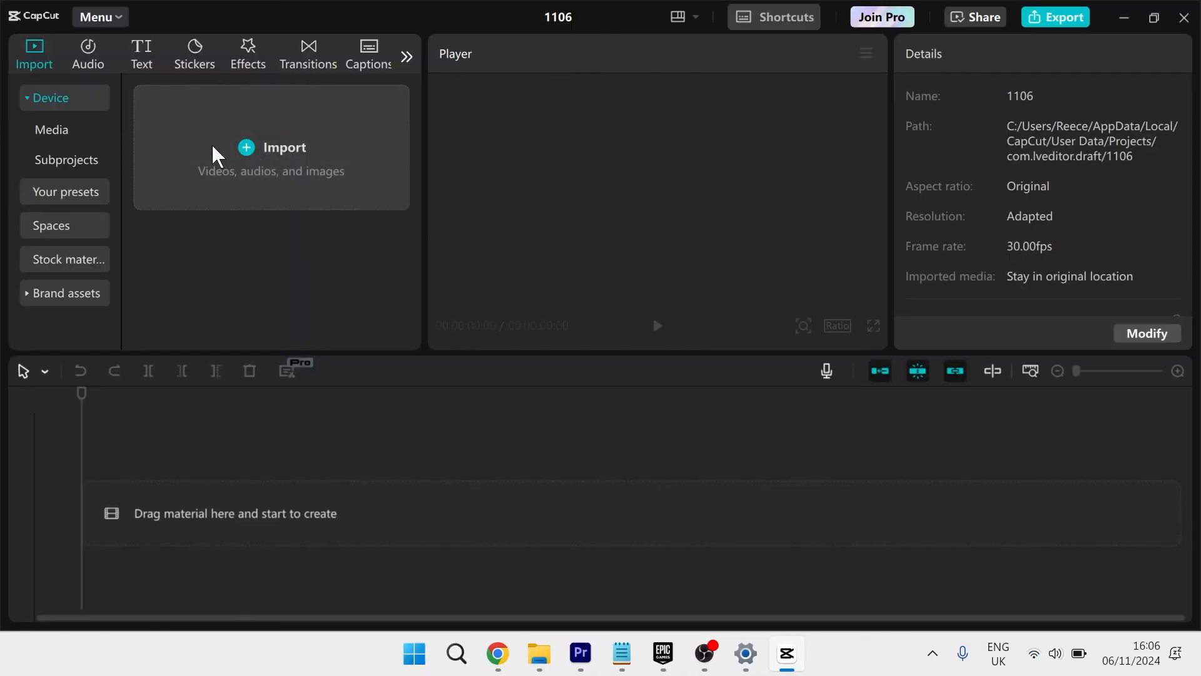
mouse_move(325, 205)
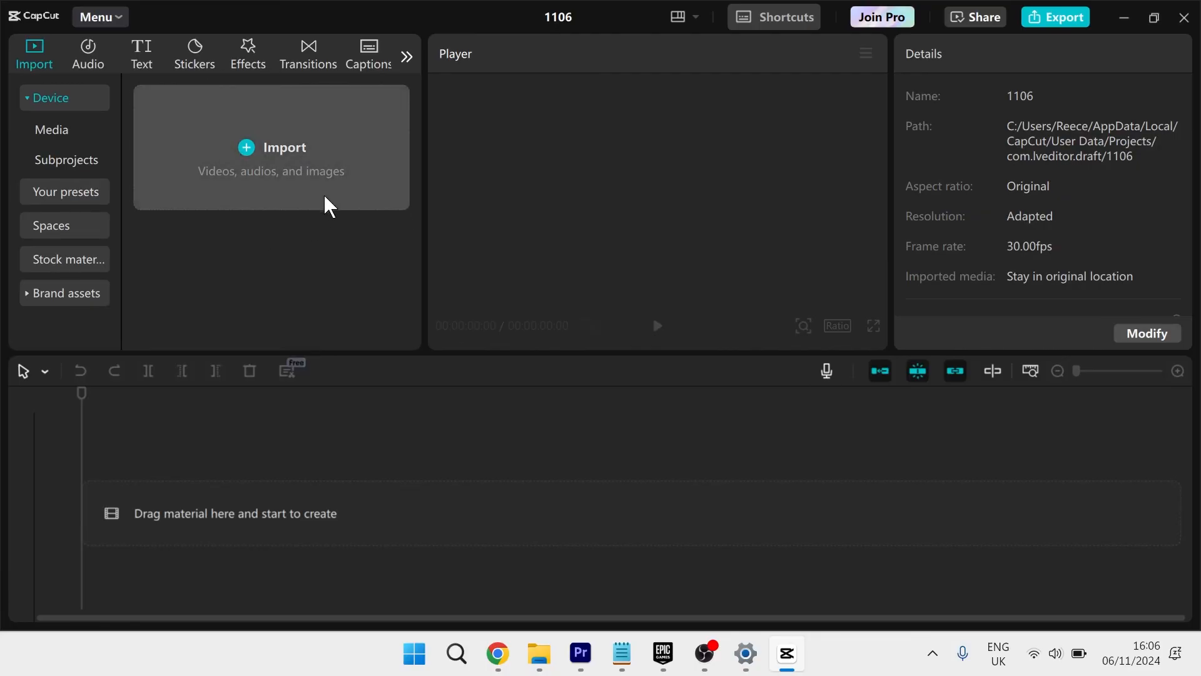
mouse_move(301, 238)
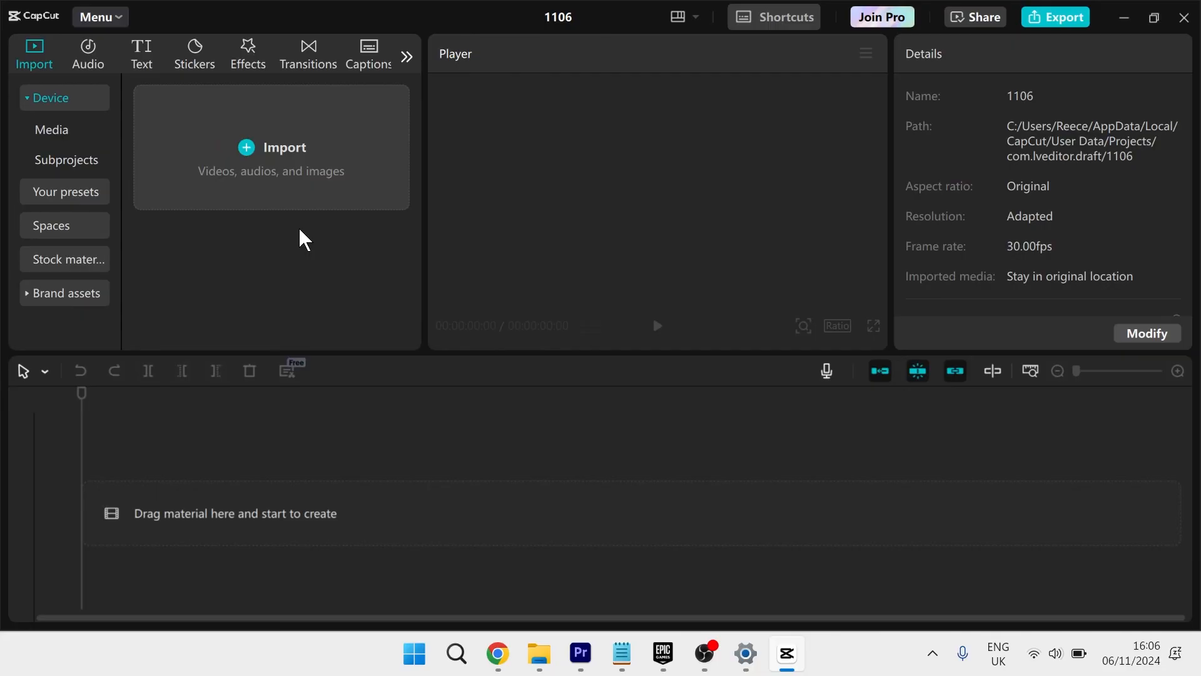
mouse_move(623, 293)
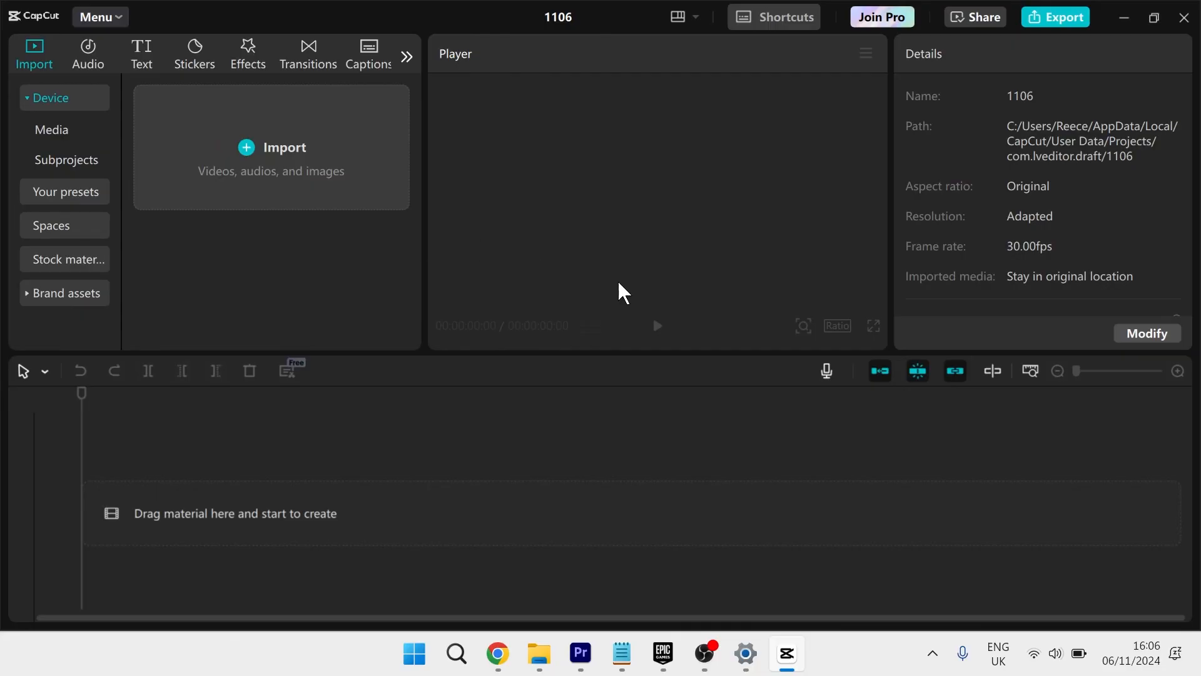